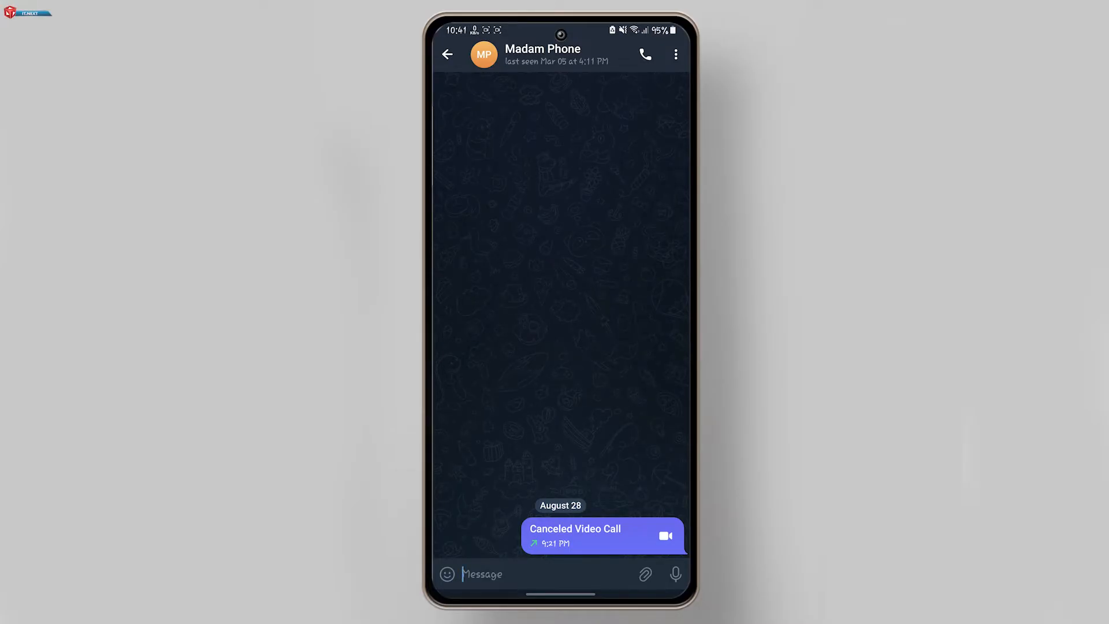
Open the gallery picker from the Madam Phone chat's attachment icon
left_click(644, 574)
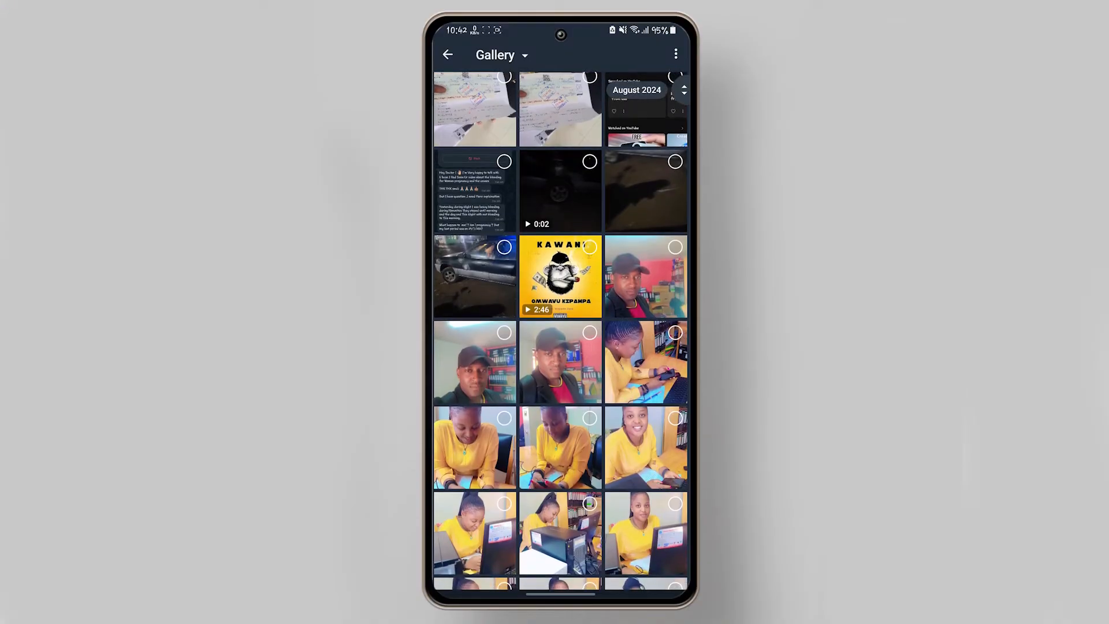
Choose the selfie of the man in the black cap and show the self-destruct timer options
left_click(560, 362)
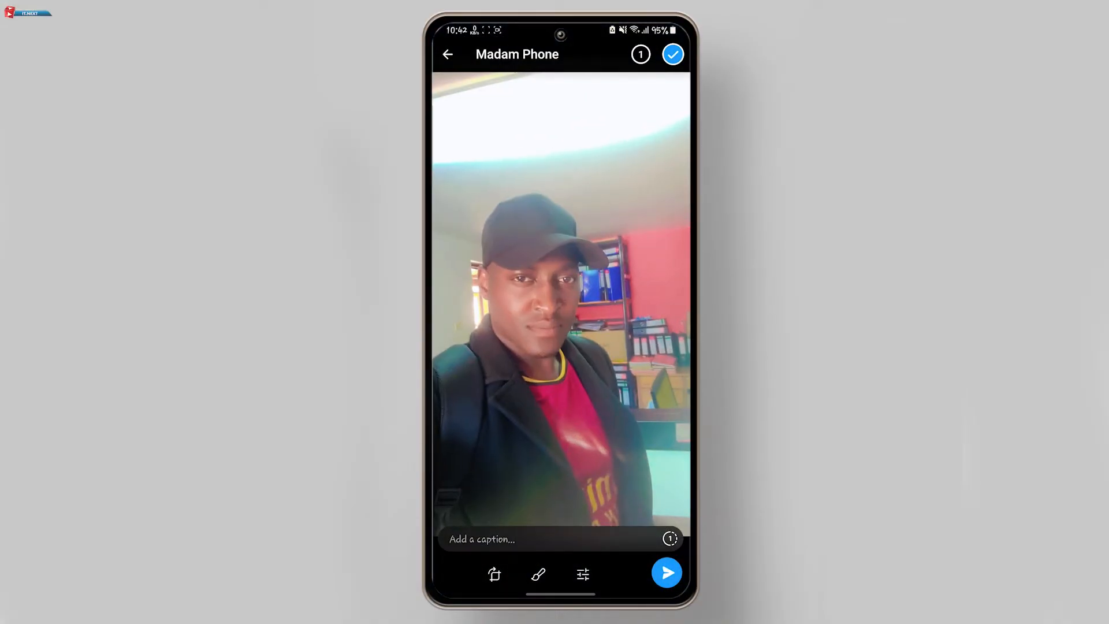
left_click(665, 572)
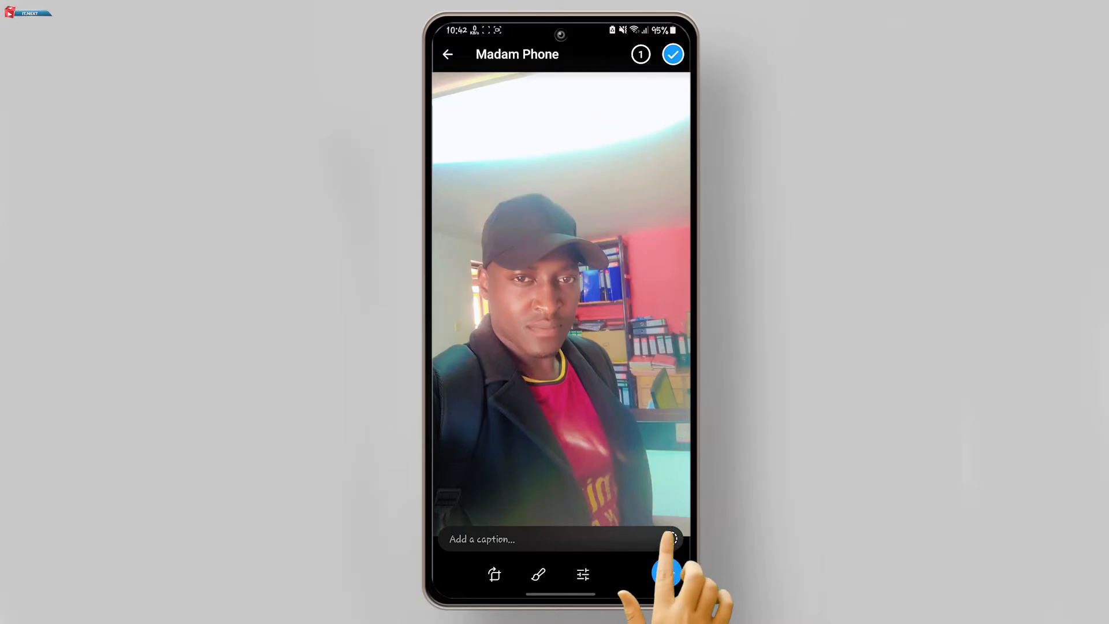
left_click(669, 539)
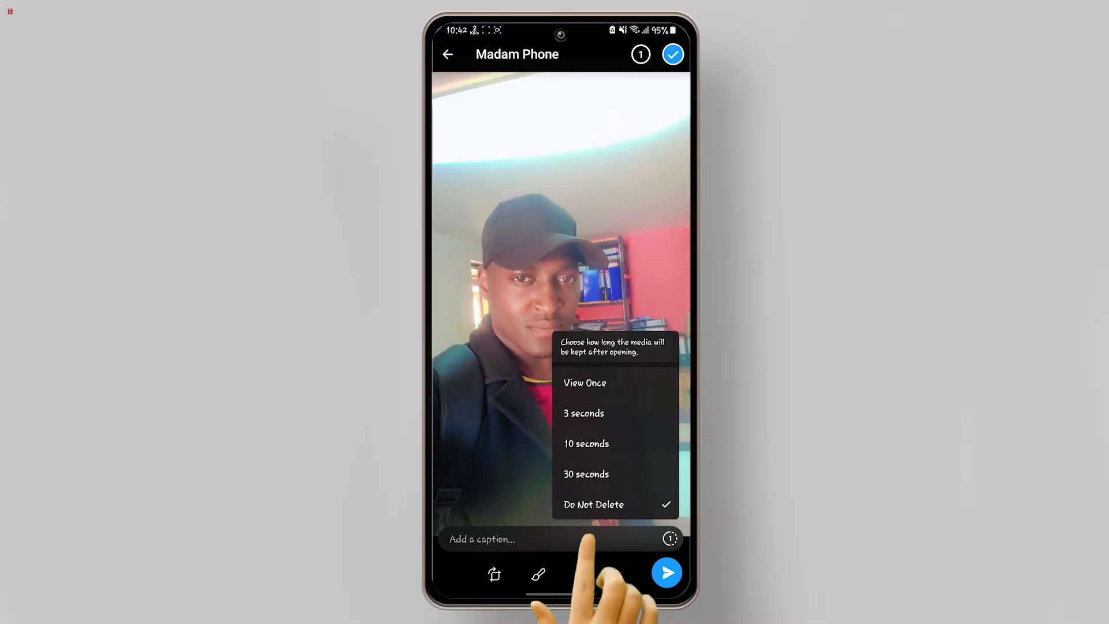
Set the photo's self-destruct timer to 30 seconds and send it
left_click(586, 473)
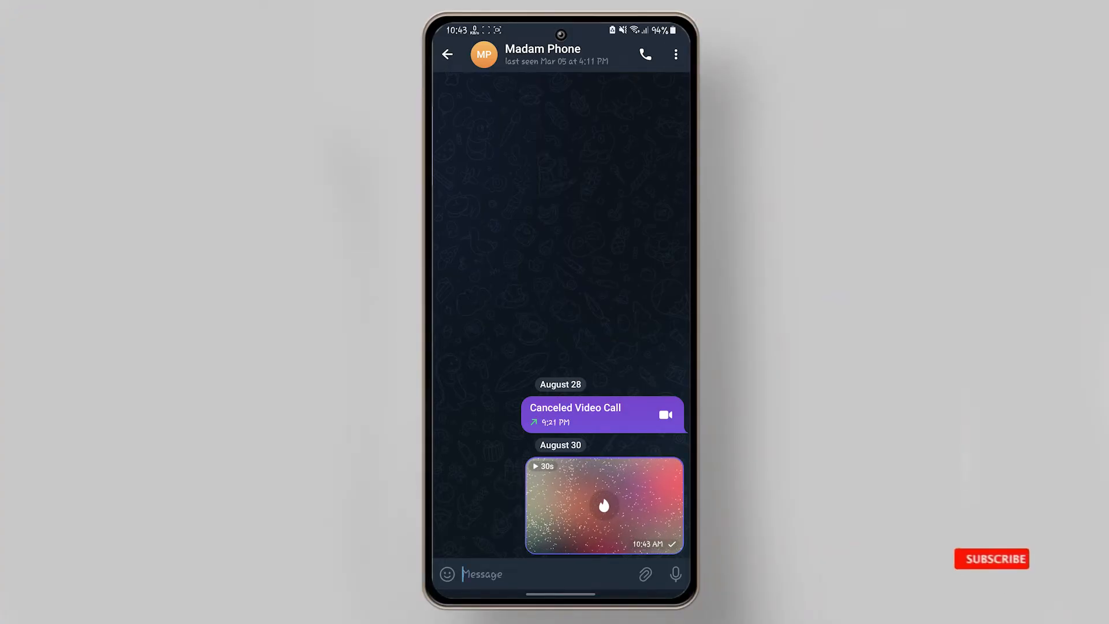
left_click(991, 557)
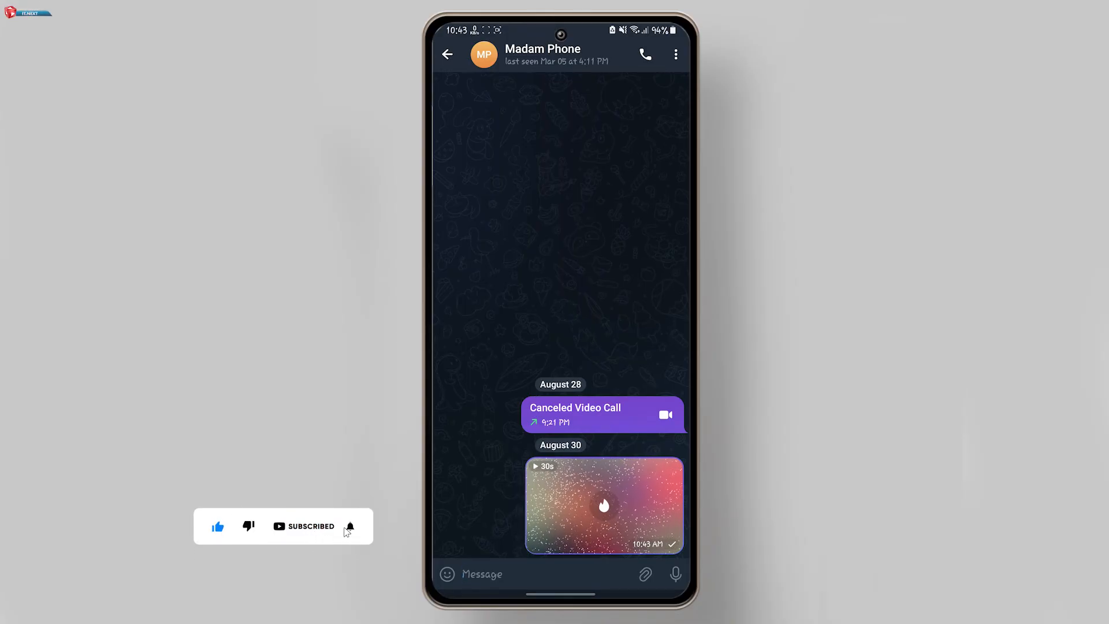
left_click(350, 526)
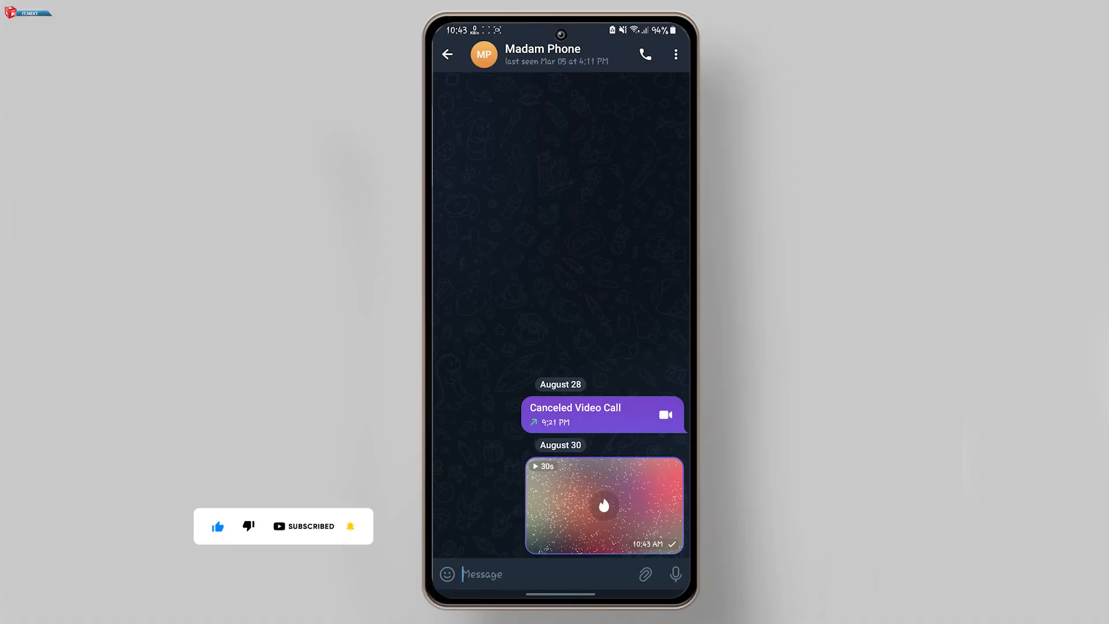